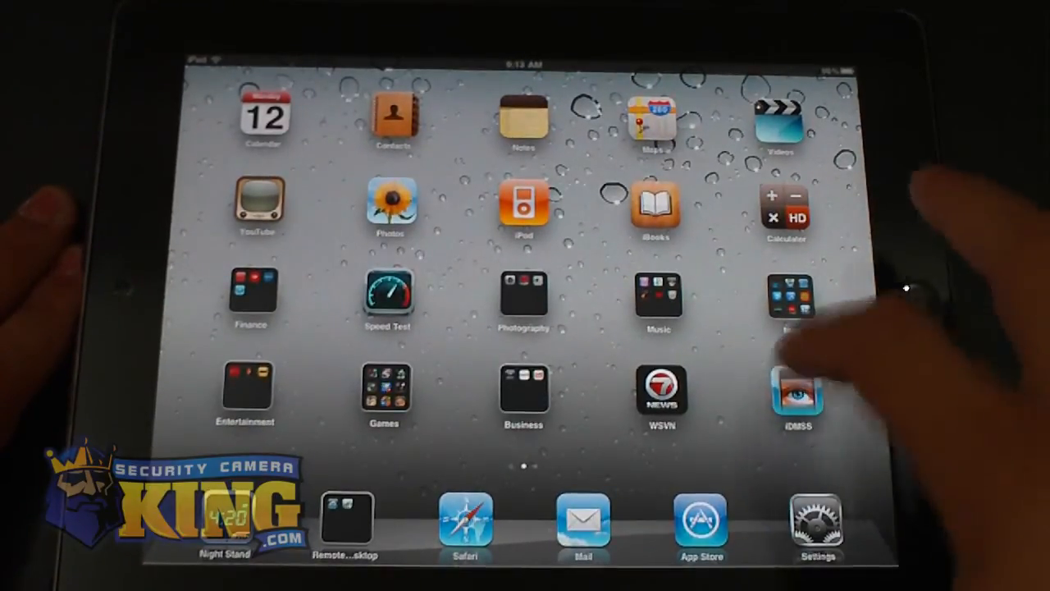
- Launch iDMSS and cycle the live view through six-pane and other split layouts to a single pane
left_click(794, 392)
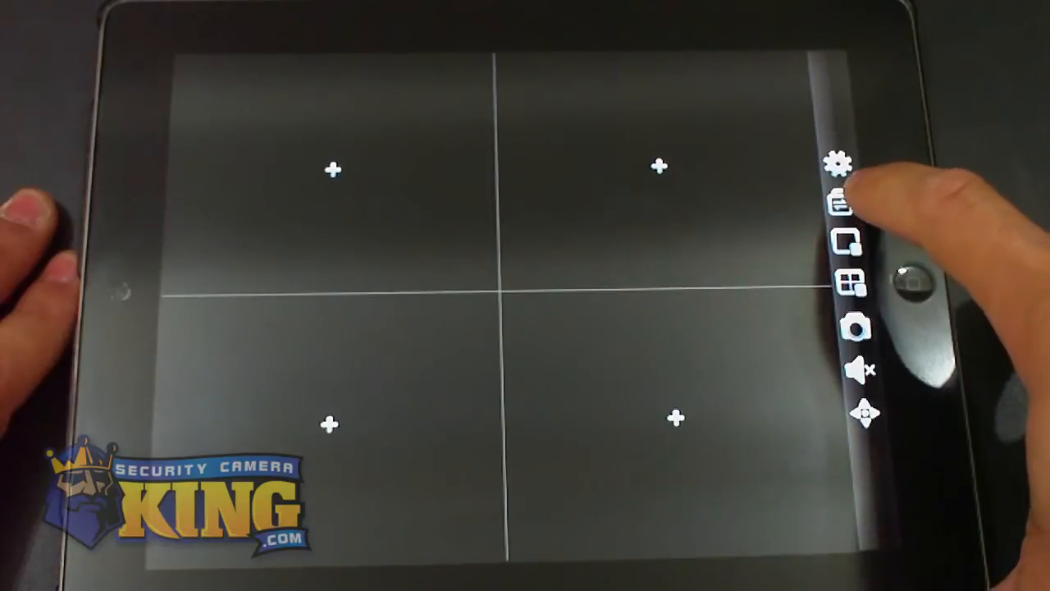
left_click(841, 204)
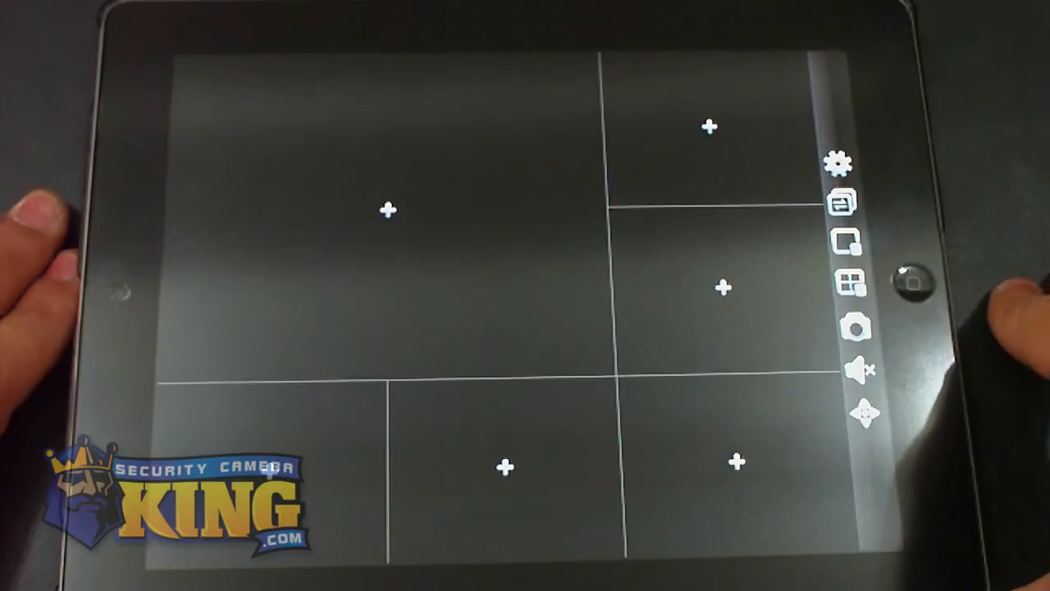
left_click(846, 282)
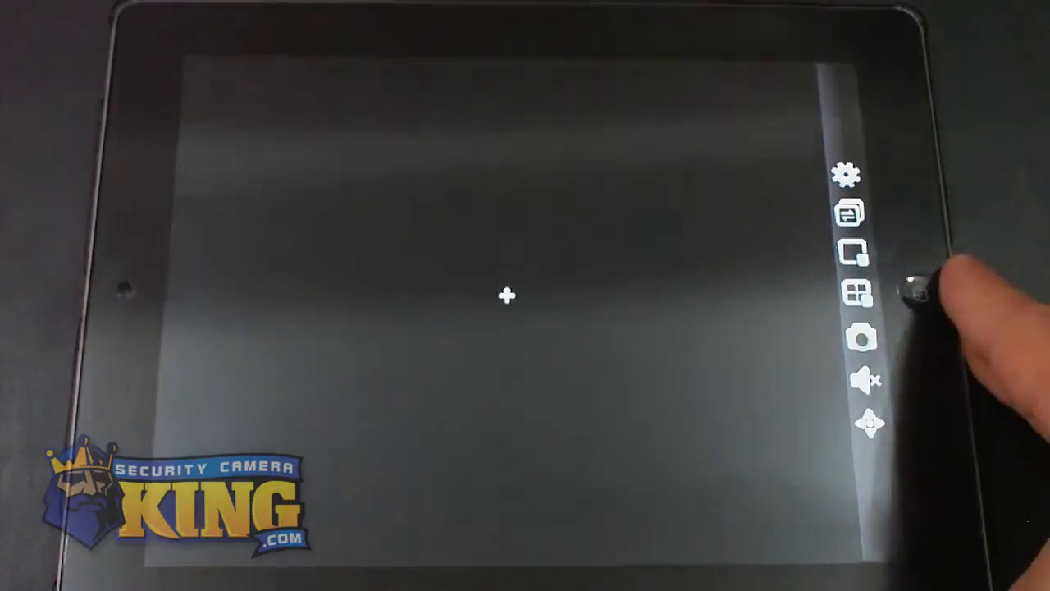
- Show the four-pane grid, expand the upper-right camera to full screen, then return to four panes
left_click(859, 292)
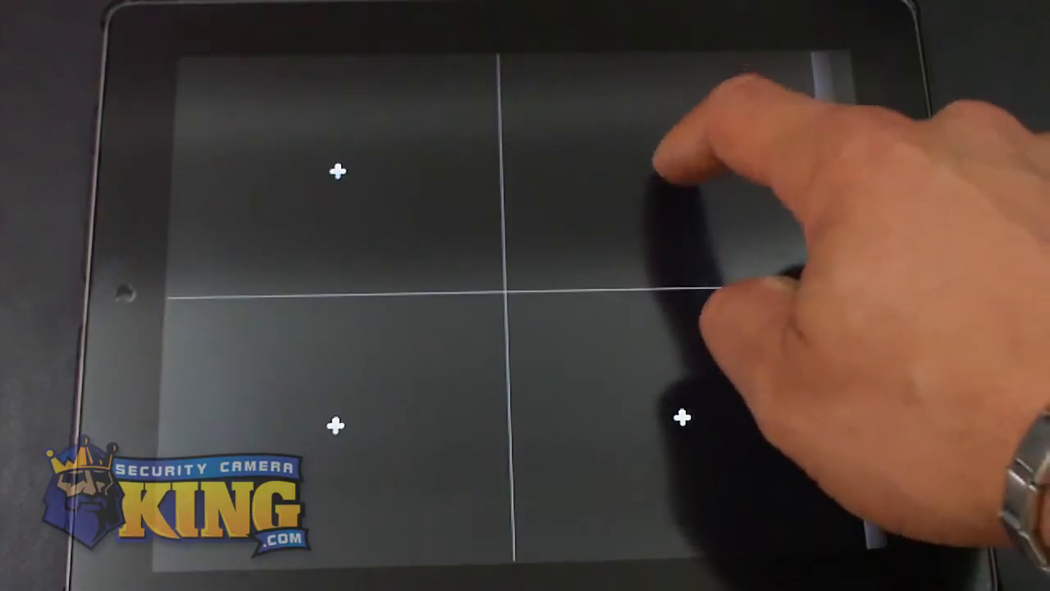
left_click(664, 167)
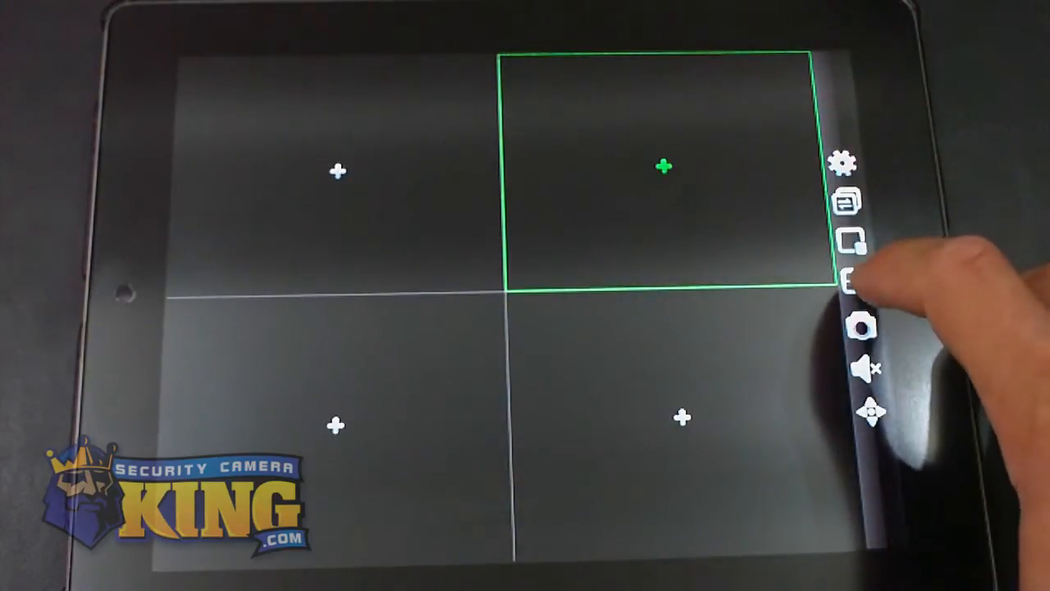
left_click(850, 282)
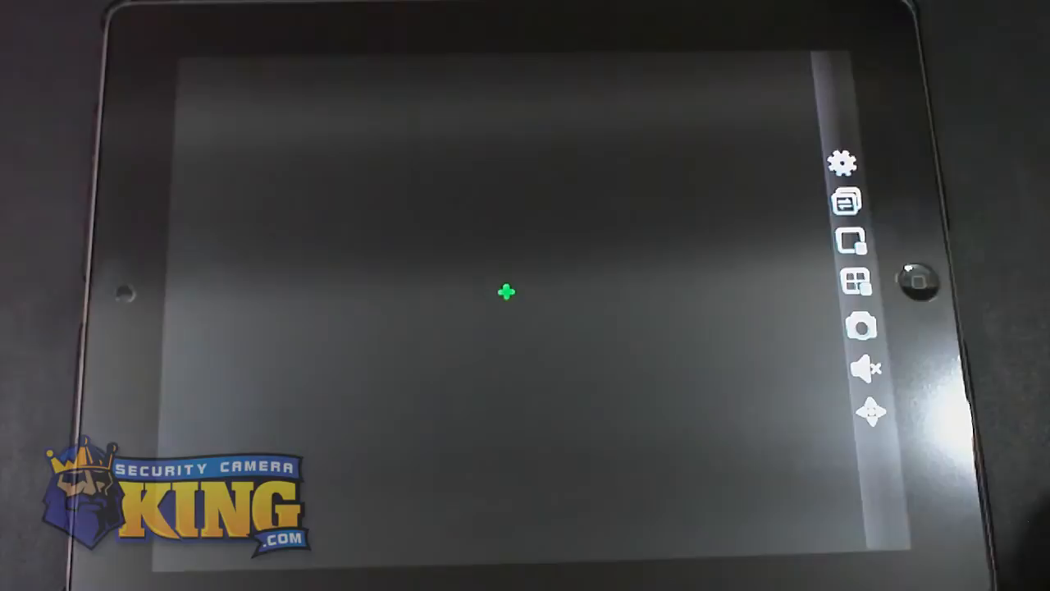
left_click(851, 283)
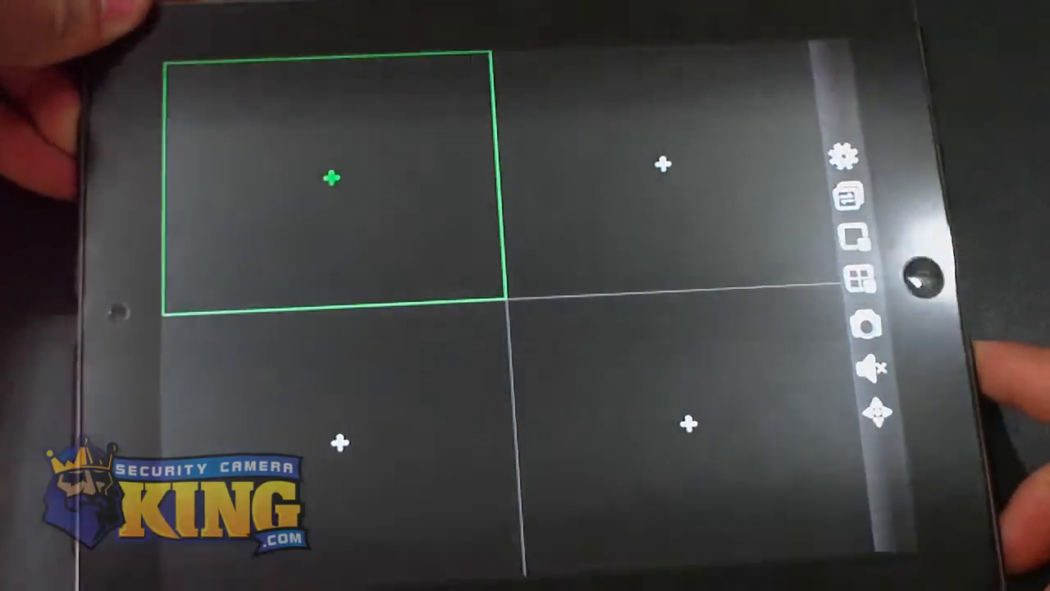
- Turn on pan-tilt-zoom controls for the lower-left camera pane
left_click(875, 367)
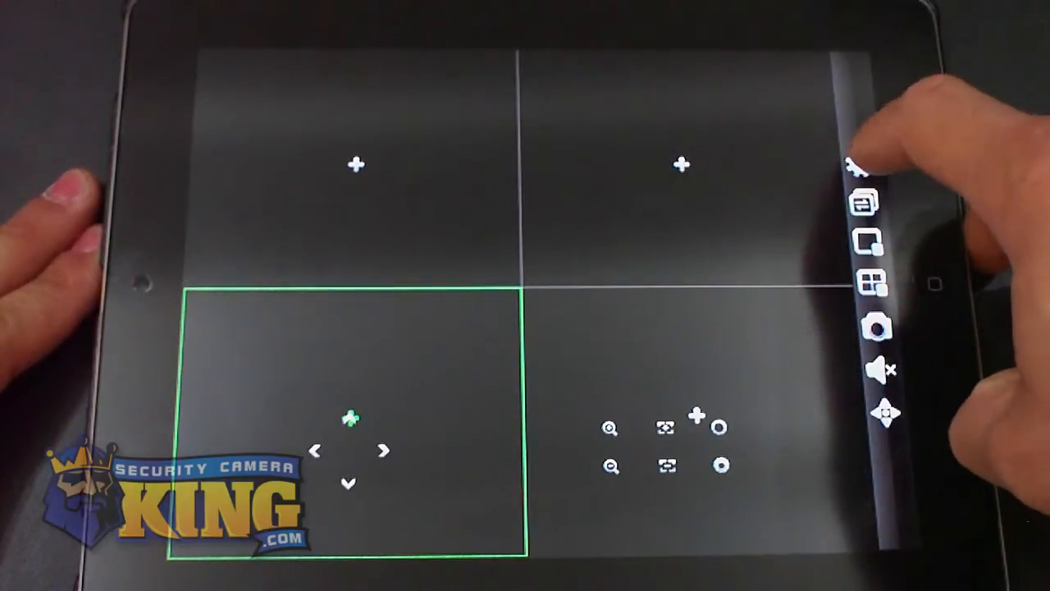
- From the main menu's Device List, start a new DVR device entry named office with port 37777 and 16 channels
left_click(859, 164)
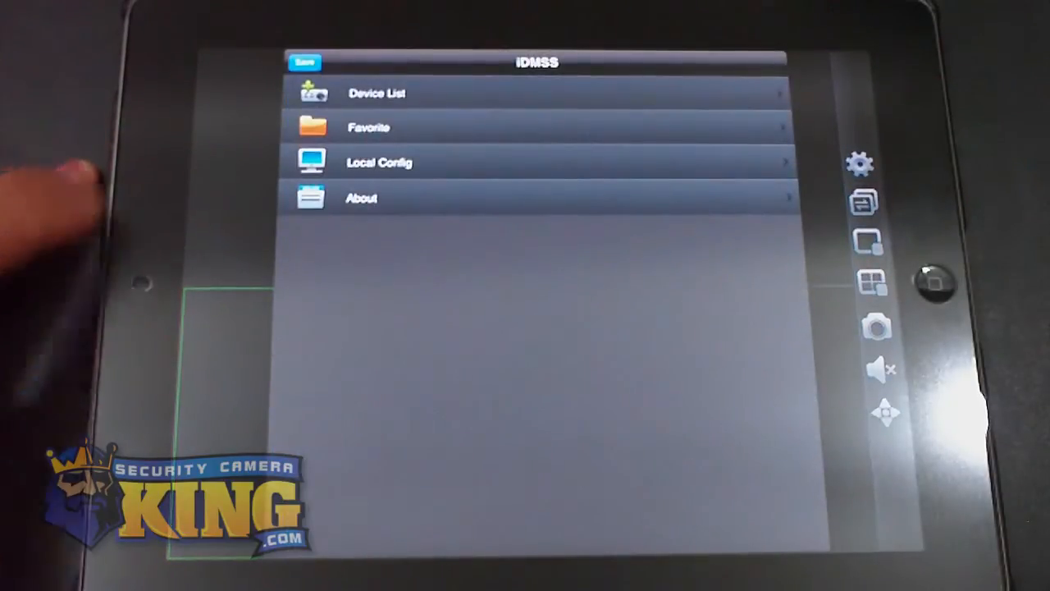
left_click(536, 92)
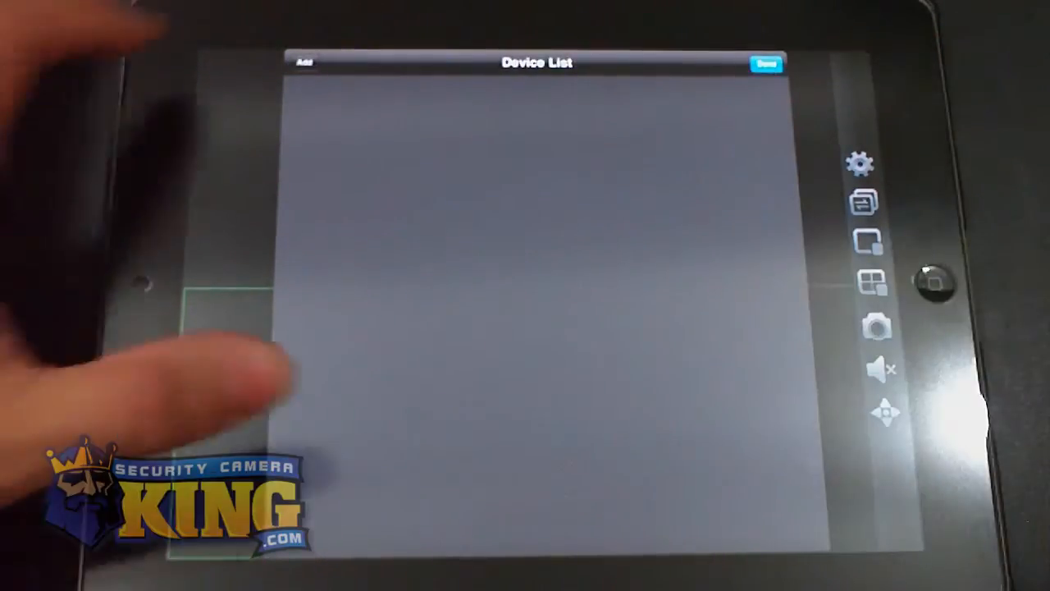
left_click(305, 62)
type("tps")
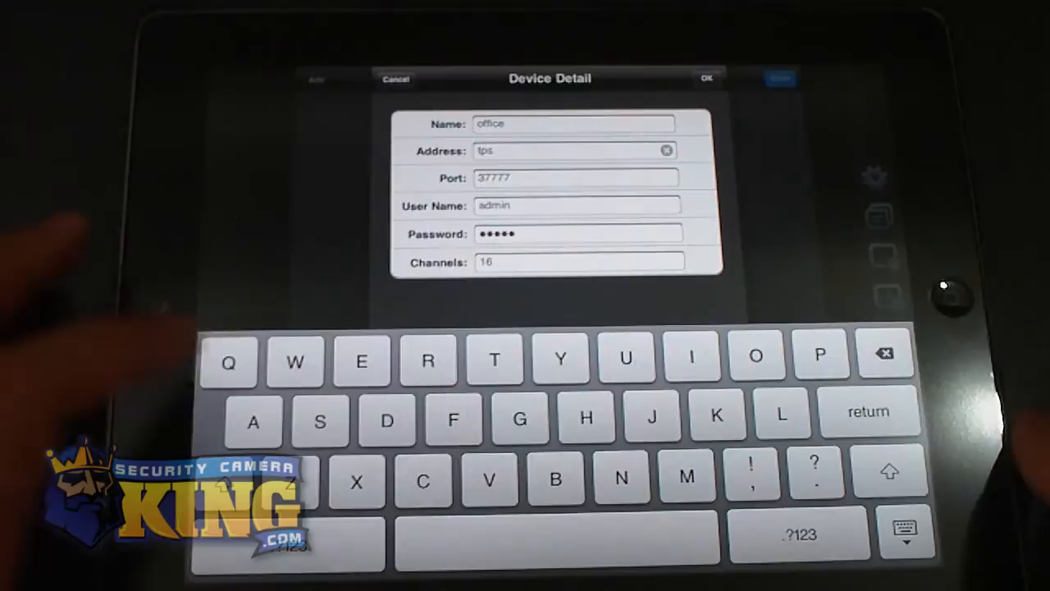
- Complete the office device address as tpsdvr.gotdns.com, save it and return to the device list
left_click(666, 151)
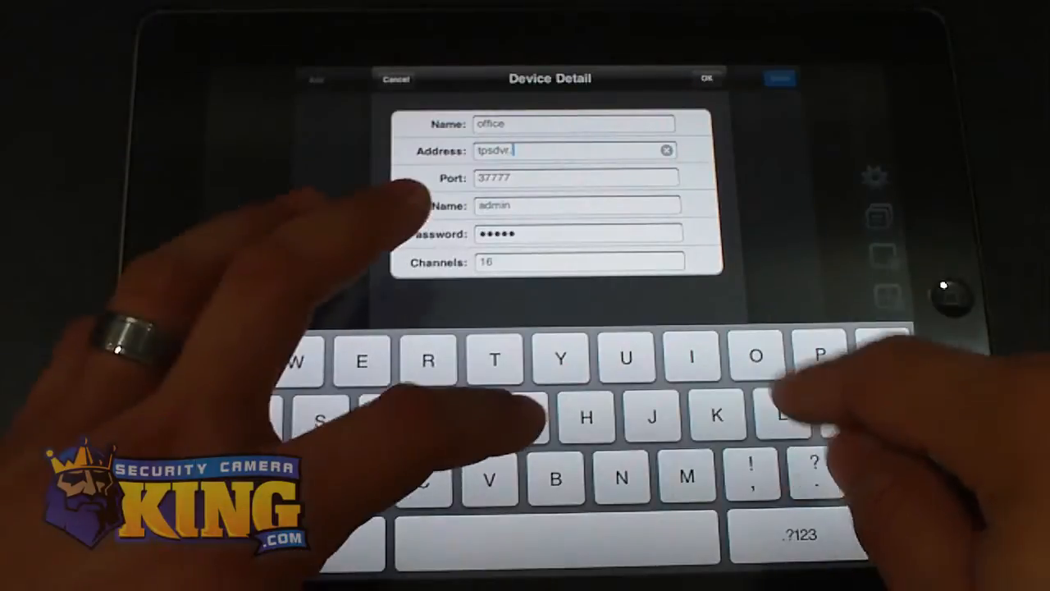
type("gotdns.com")
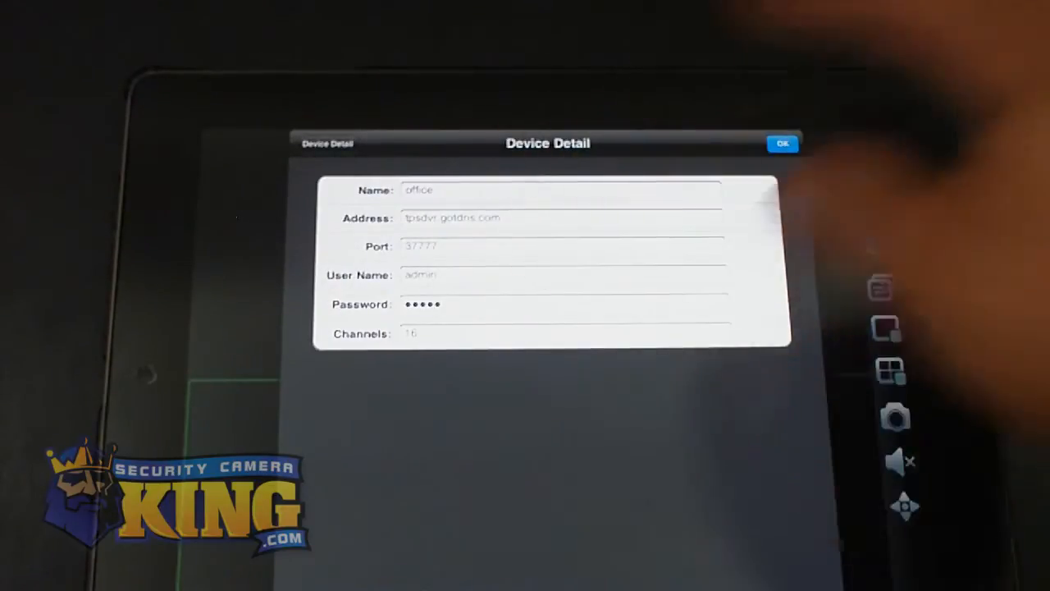
left_click(781, 143)
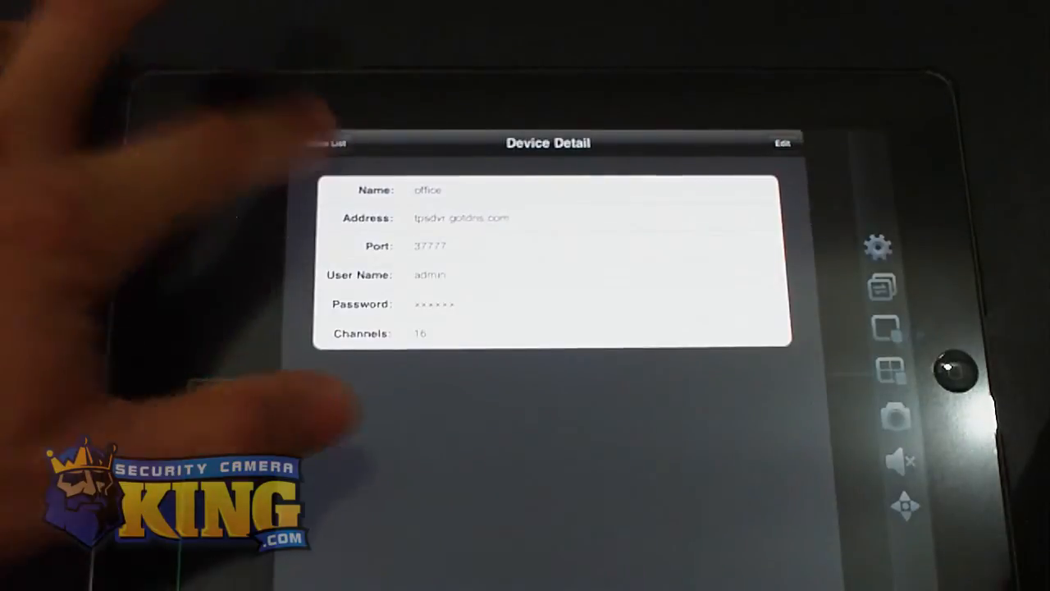
left_click(327, 145)
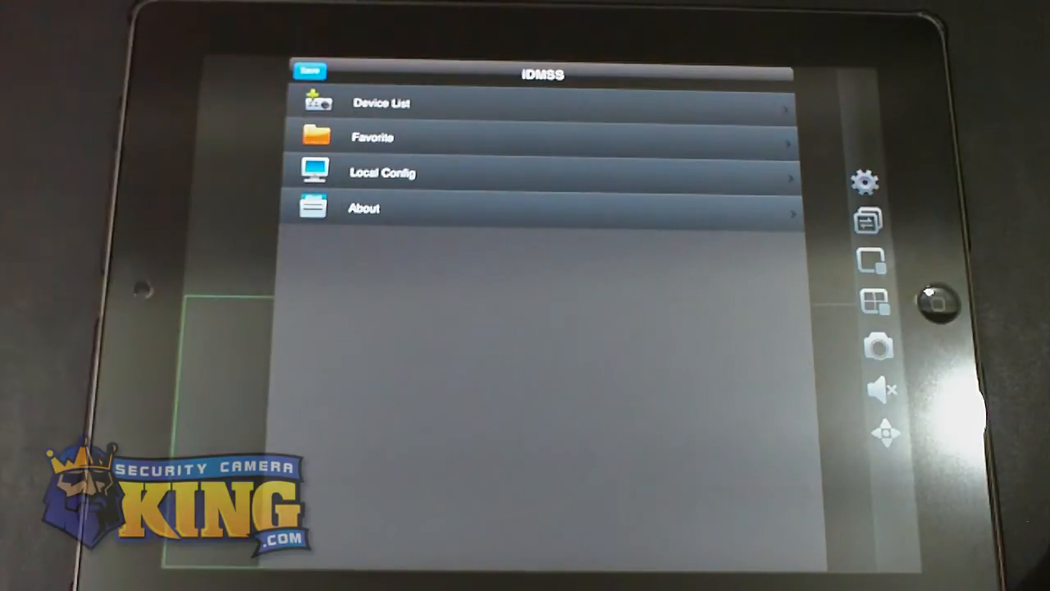
- Add the office DVR's camera channels to the Favorite list
left_click(371, 136)
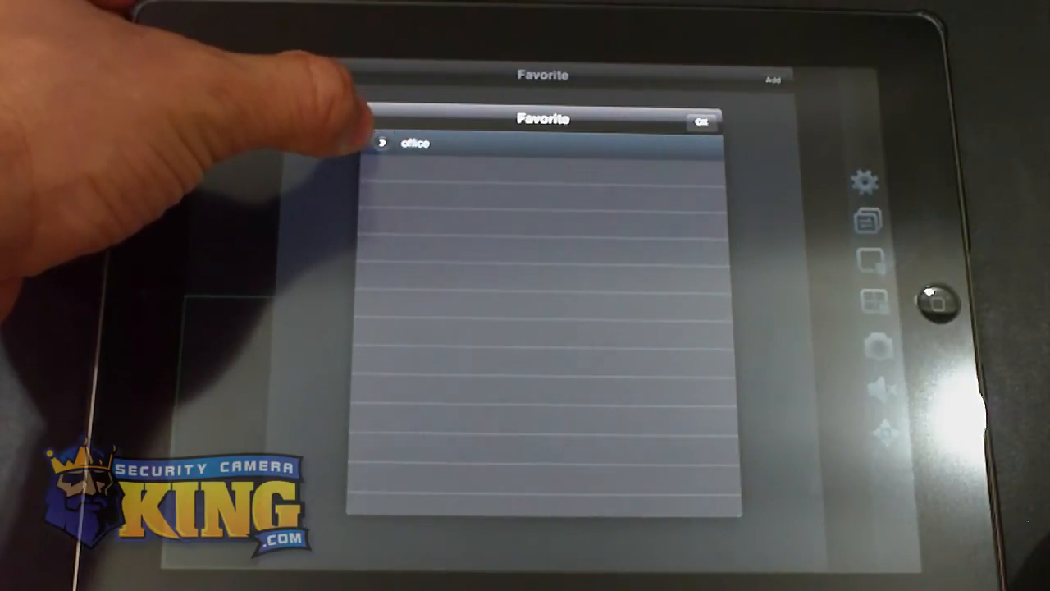
left_click(413, 144)
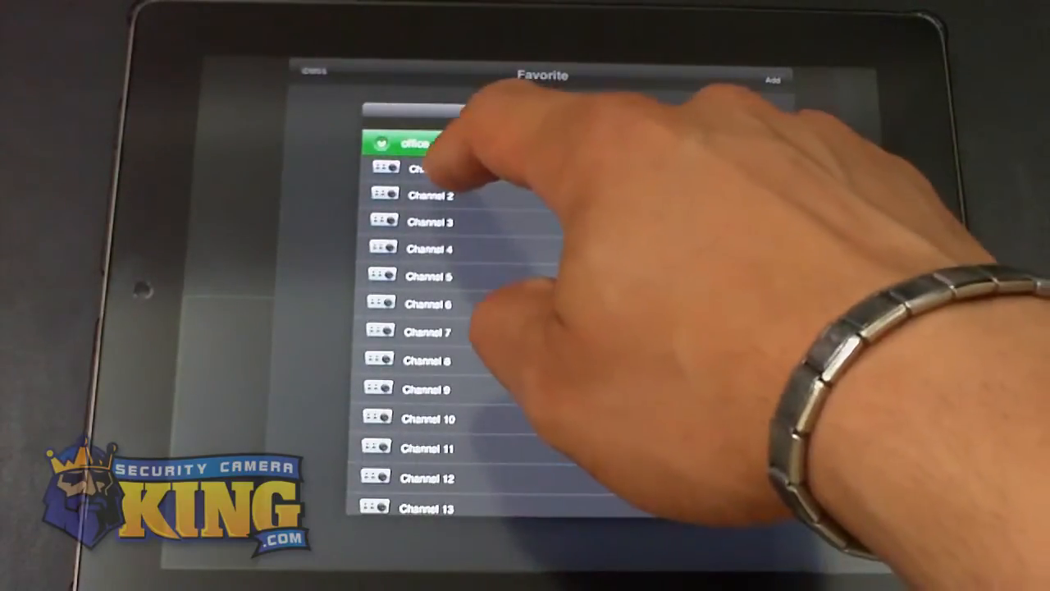
left_click(418, 168)
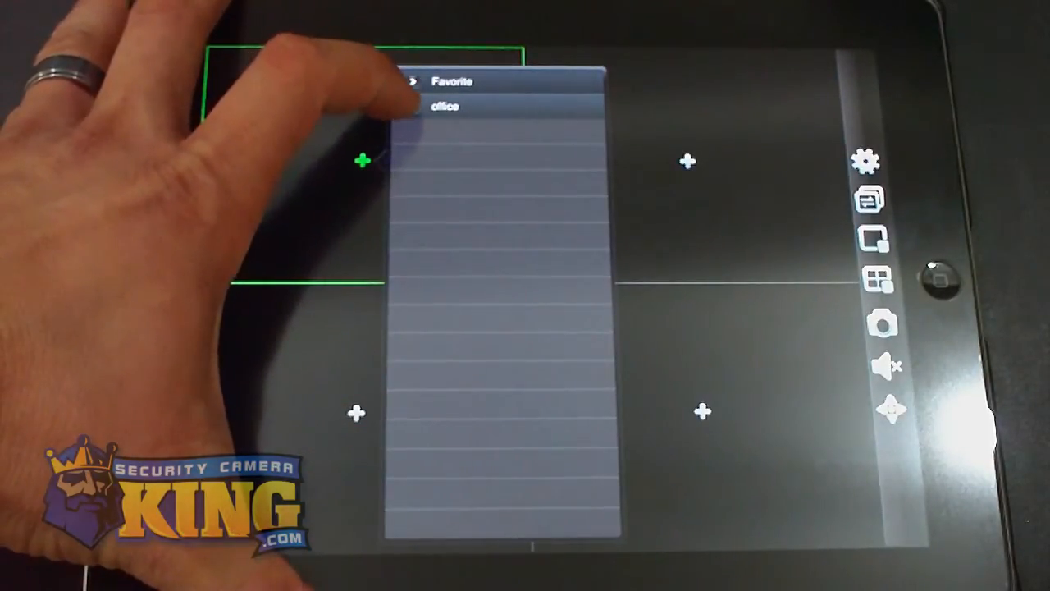
- Play the PTZ front office camera in the upper-left pane of the four-pane view
left_click(446, 105)
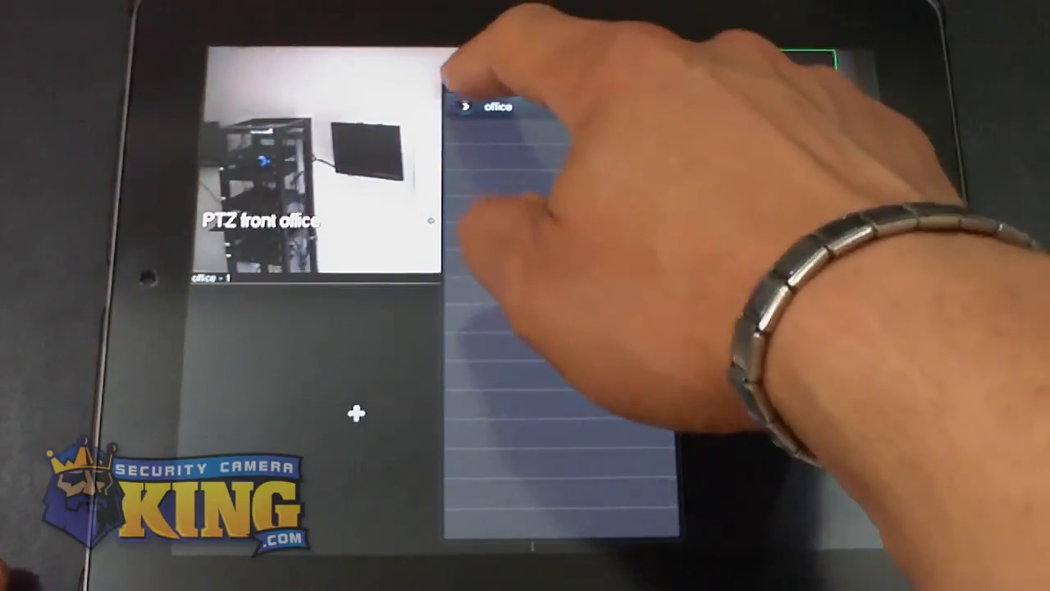
left_click(493, 109)
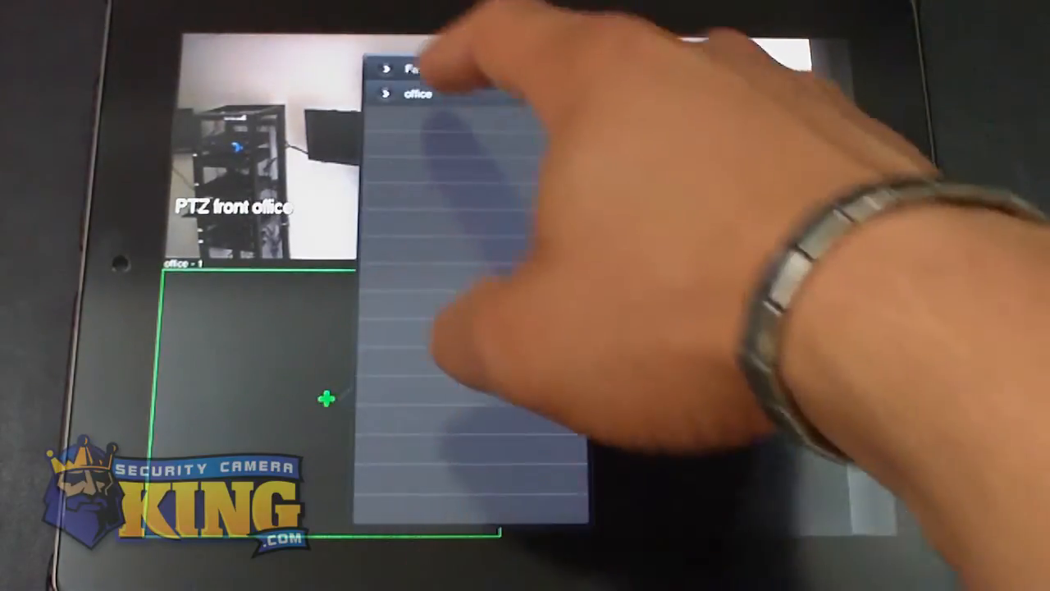
- Fill the six-pane grid with office cameras such as parking lot and lobby from the Favorite list
left_click(420, 92)
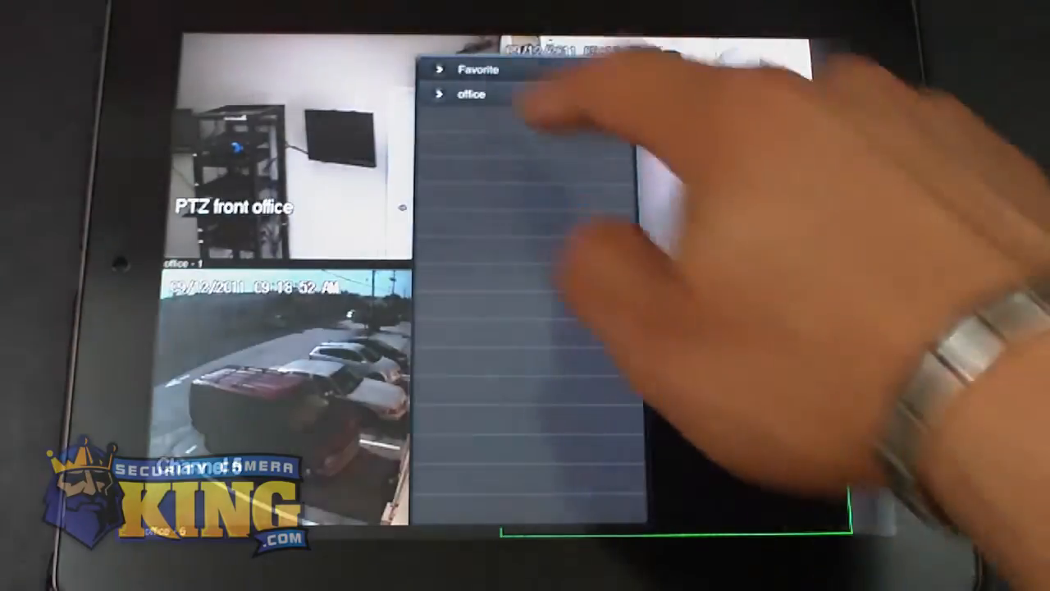
left_click(476, 69)
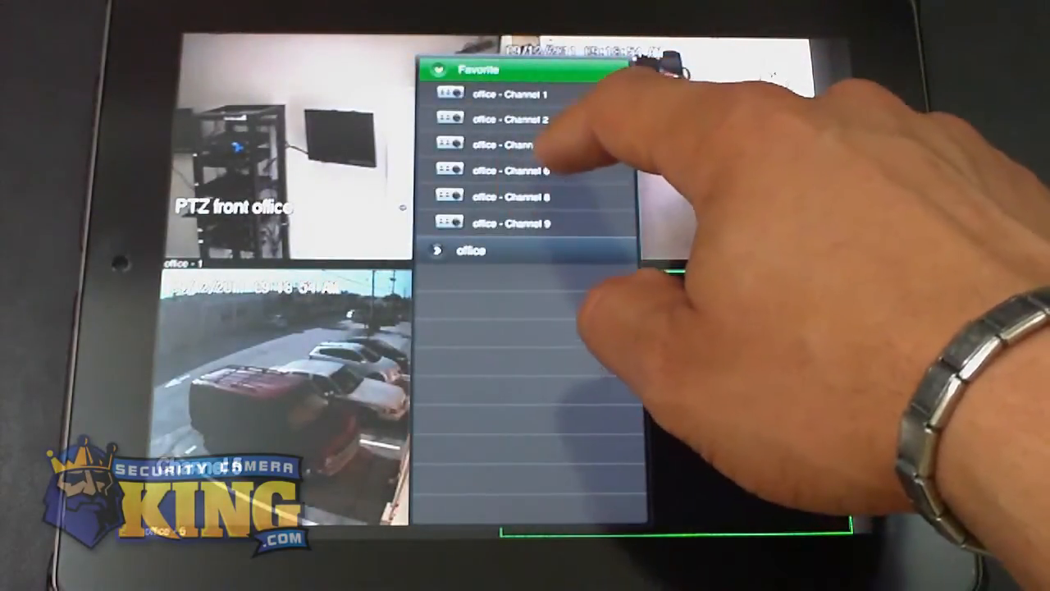
left_click(508, 169)
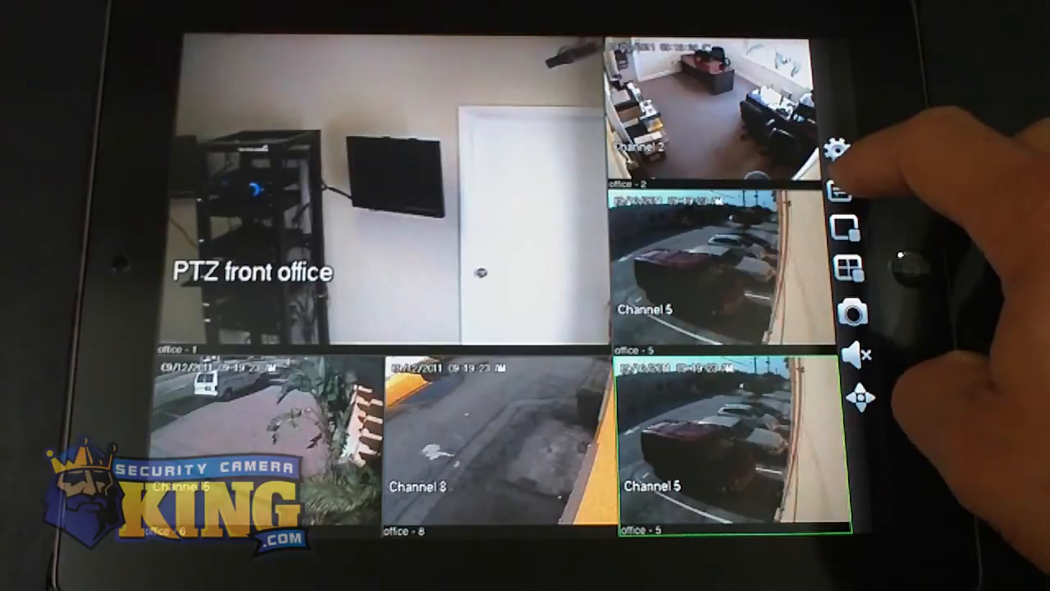
- Switch to a larger grid and place an office camera feed in an empty pane
left_click(847, 266)
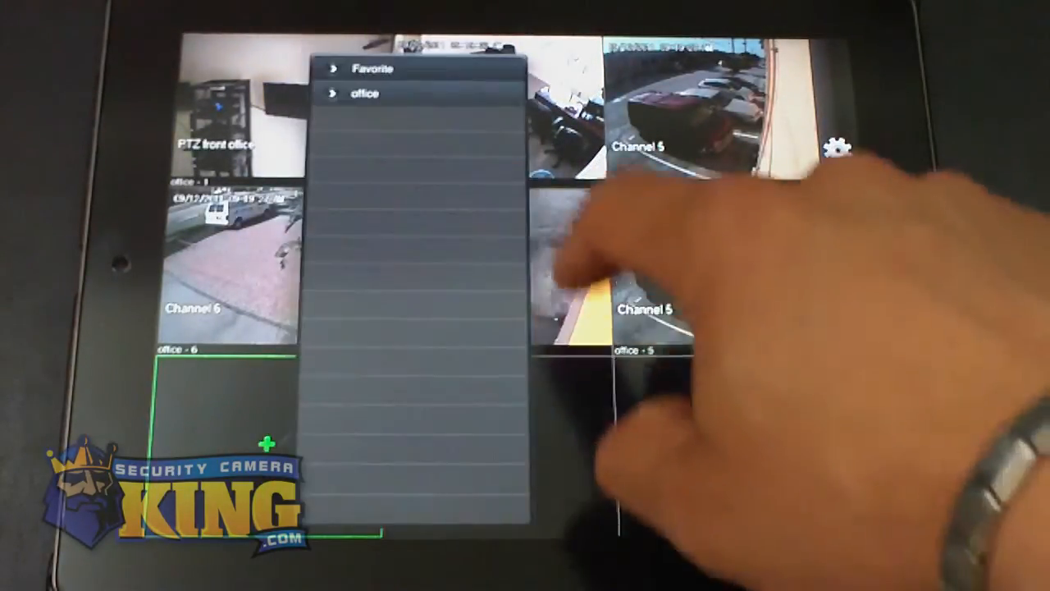
left_click(373, 69)
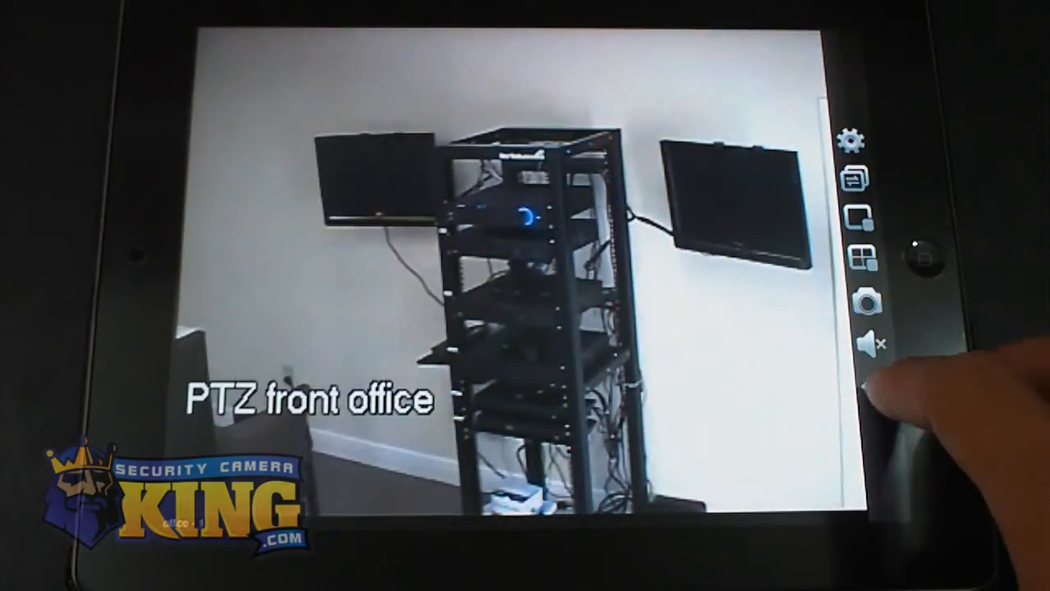
- Steer the full-screen PTZ front office camera toward the doorway and take a snapshot
left_click(871, 385)
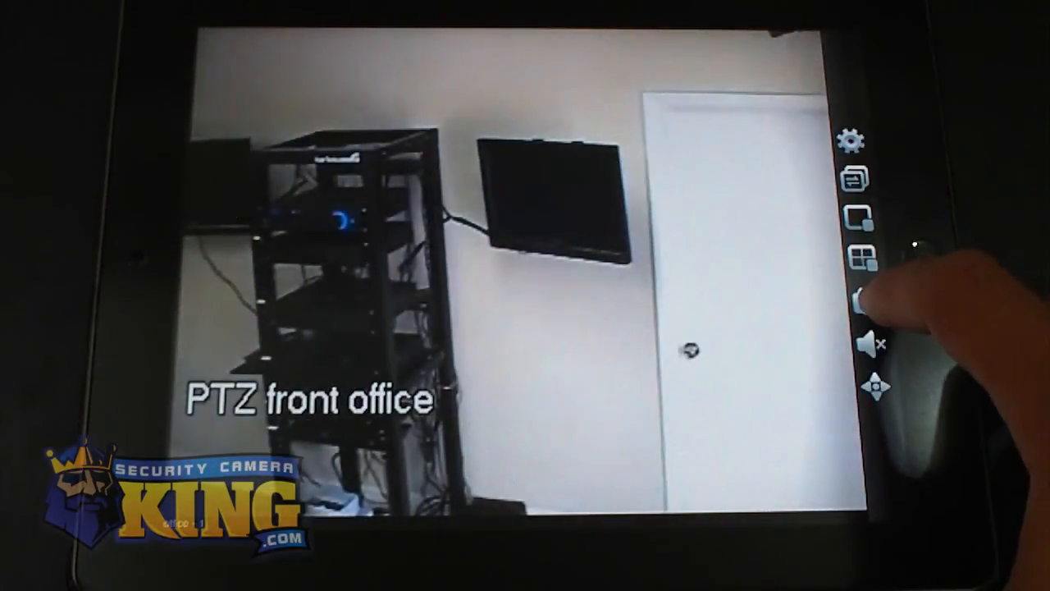
left_click(868, 303)
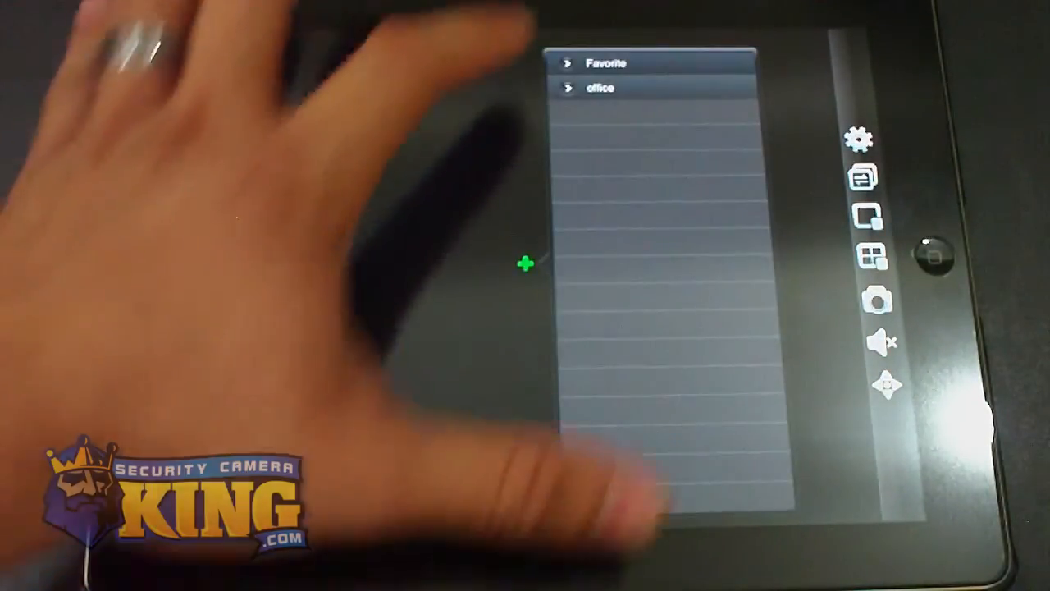
- Show the office device's Channel 5 parking-lot camera full screen
left_click(601, 89)
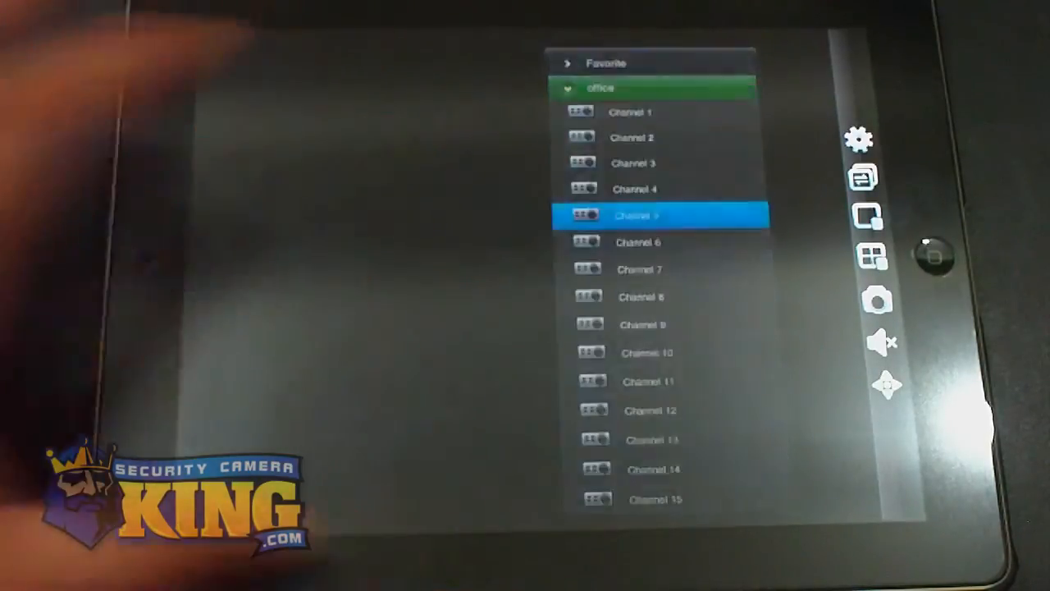
left_click(648, 215)
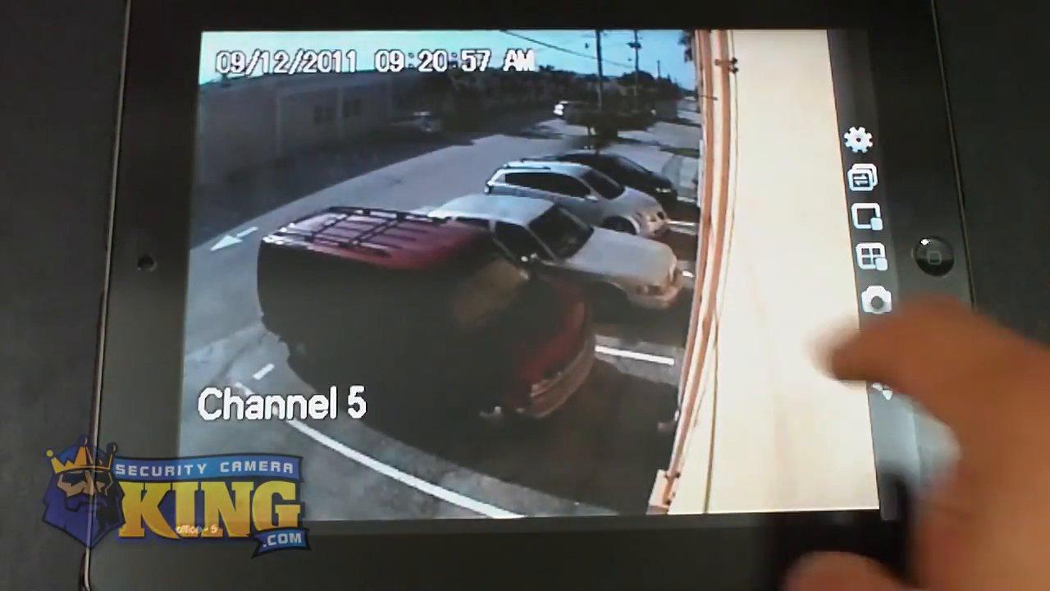